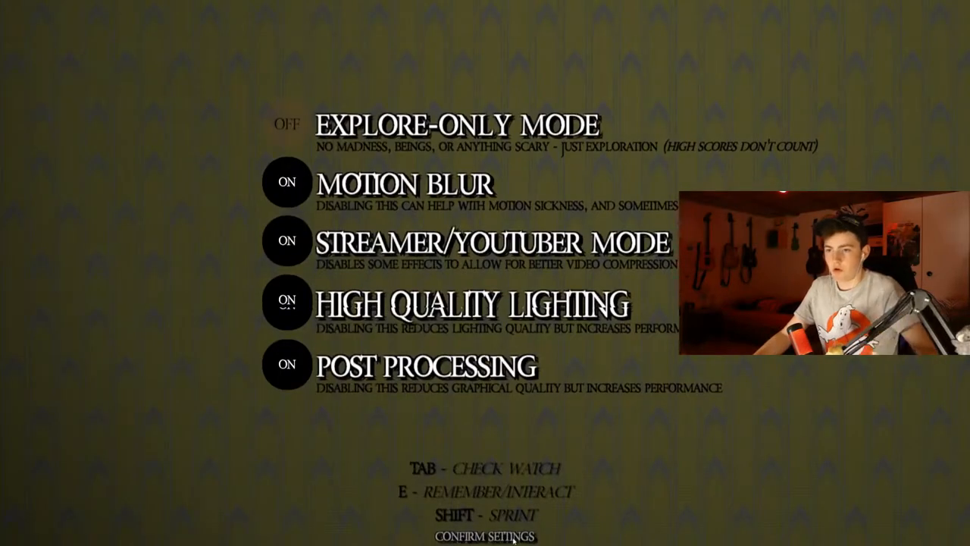
- Confirm the settings with Explore-Only off and the other graphics options on
click(485, 536)
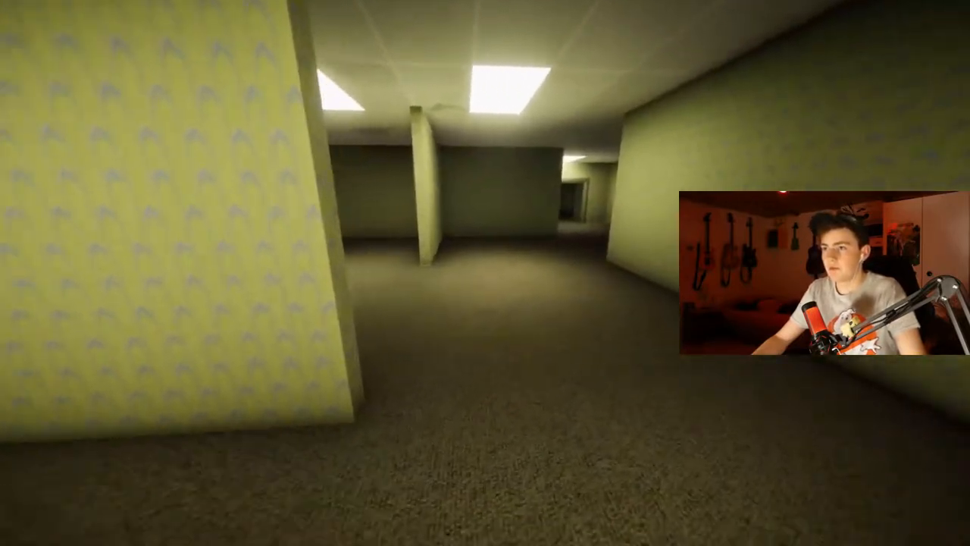
mouse_move(485, 273)
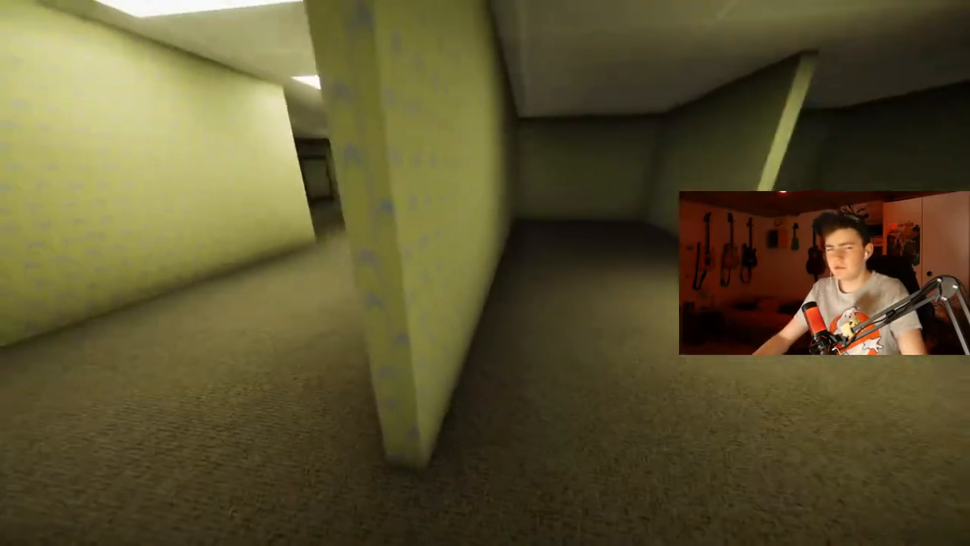
mouse_move(485, 272)
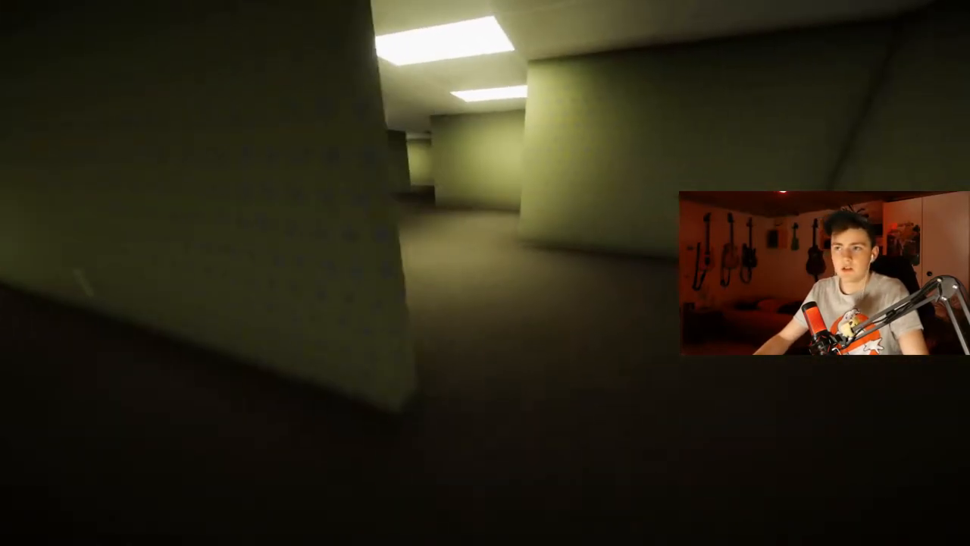
mouse_move(485, 273)
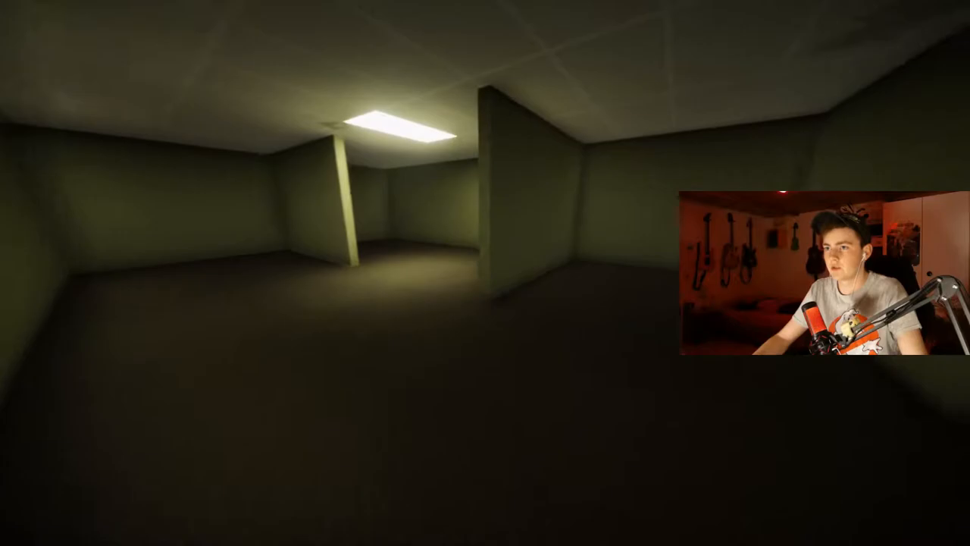
- Walk forward through the yellow rooms toward the long brightly lit hallway
key(w)
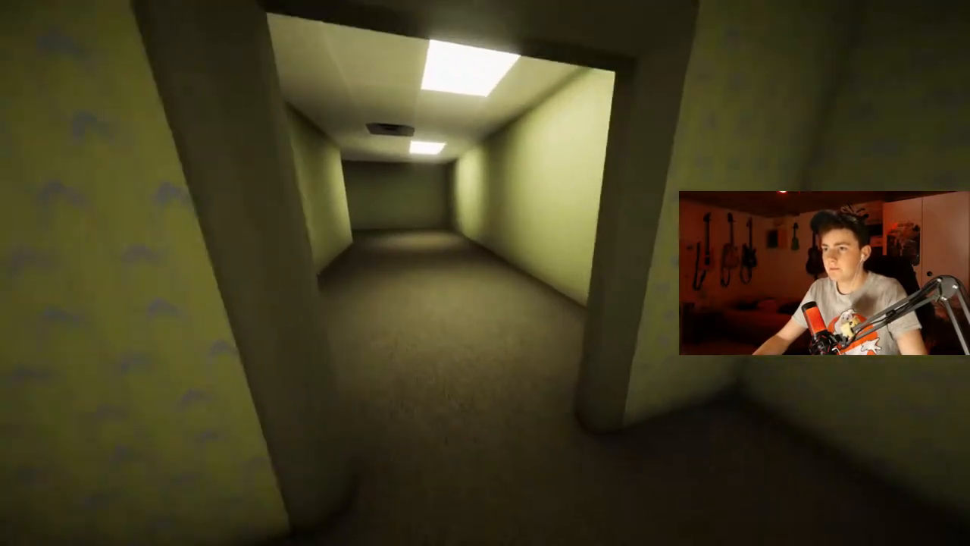
key(w)
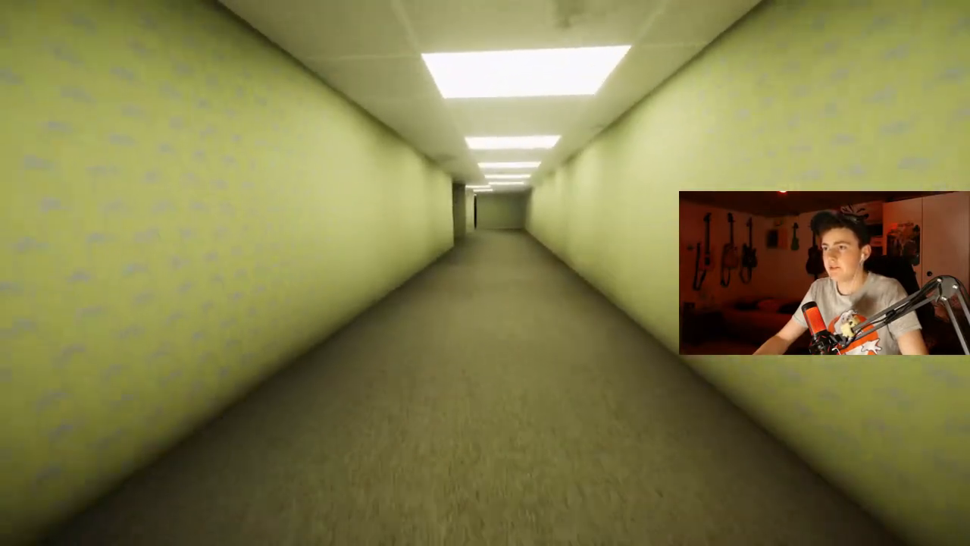
- Move forward past the long hallway into the wider area with branching corridors
key(w)
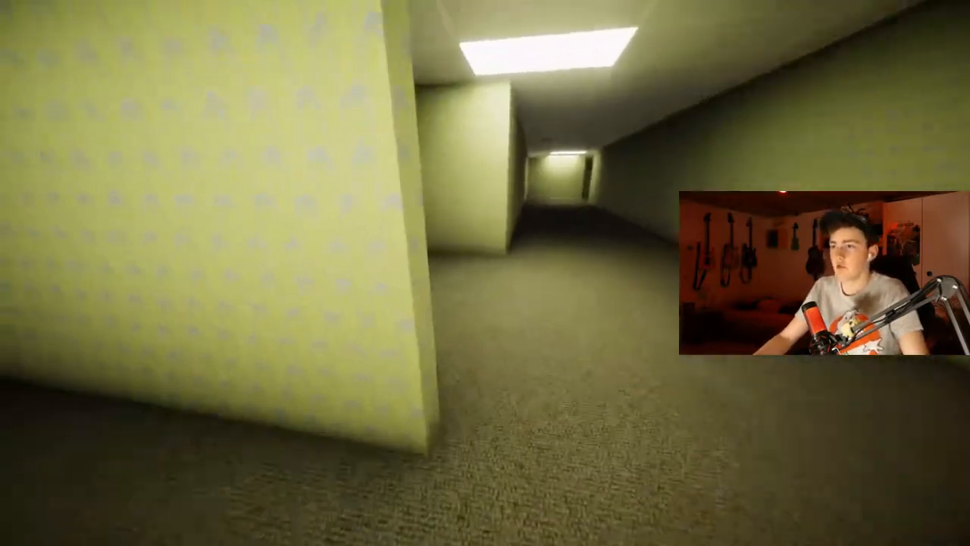
mouse_move(485, 273)
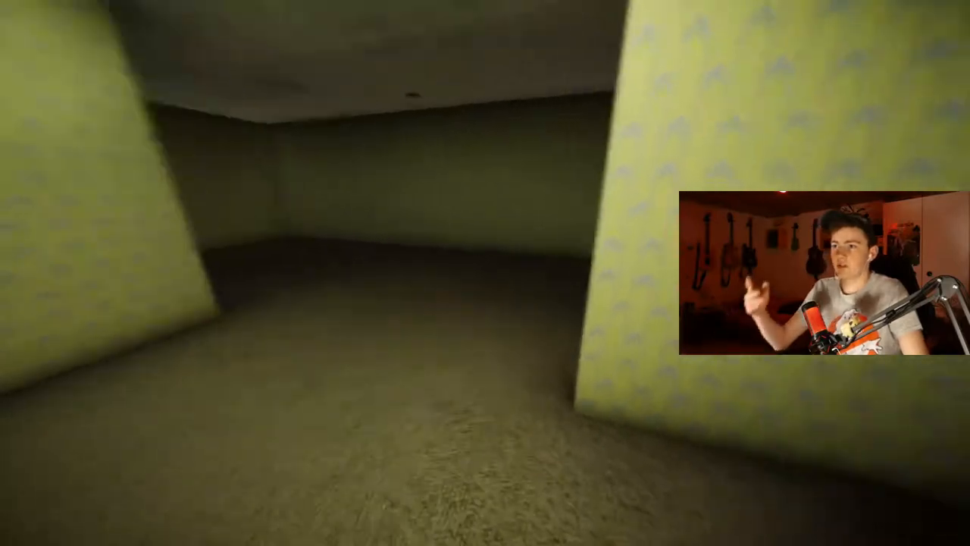
mouse_move(484, 273)
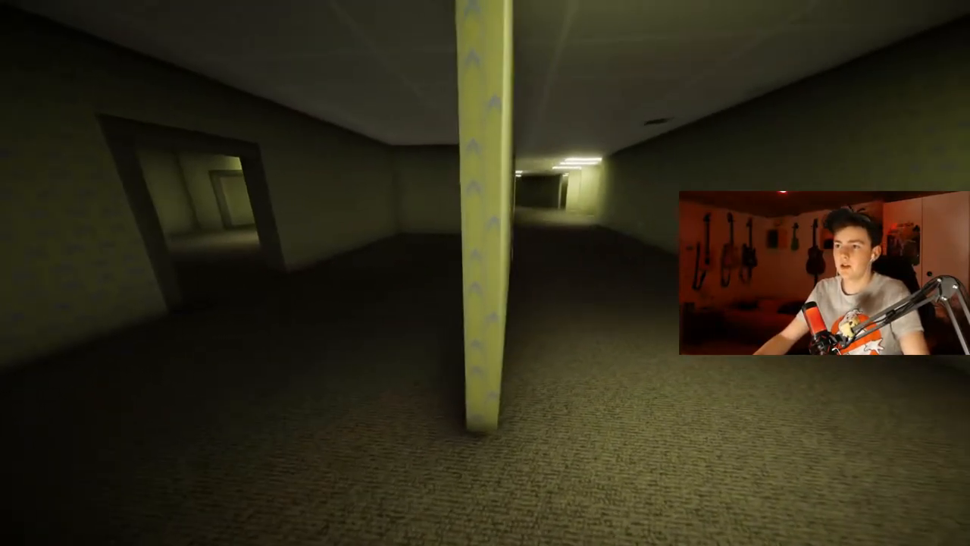
mouse_move(485, 273)
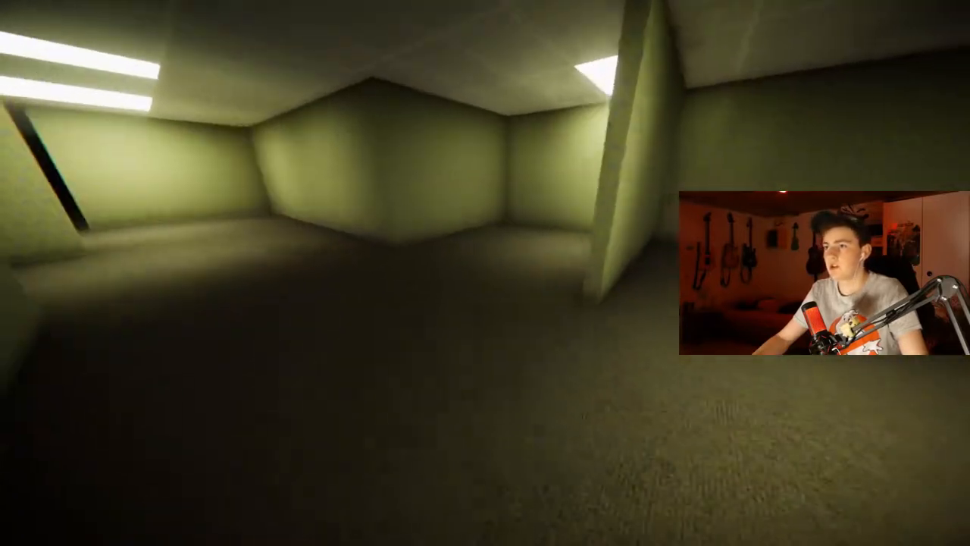
mouse_move(485, 273)
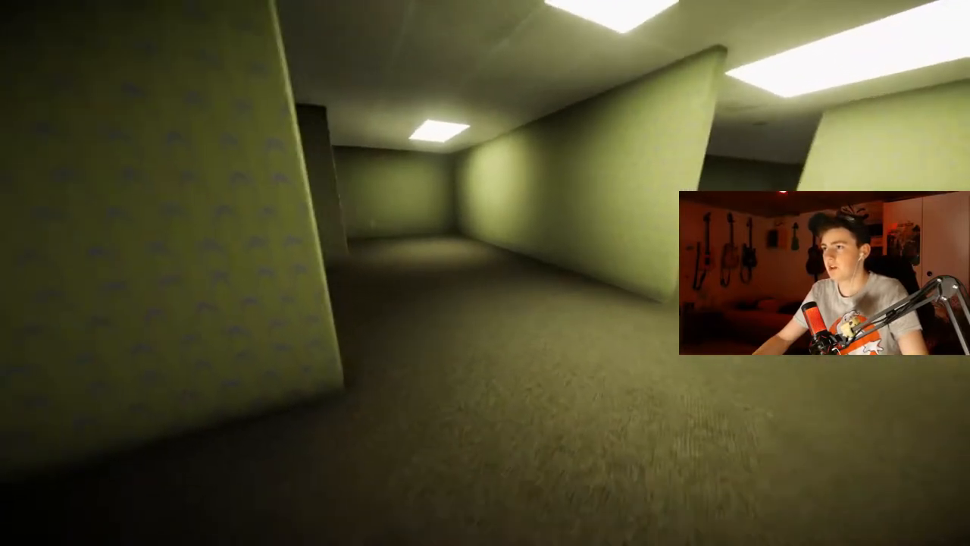
mouse_move(484, 273)
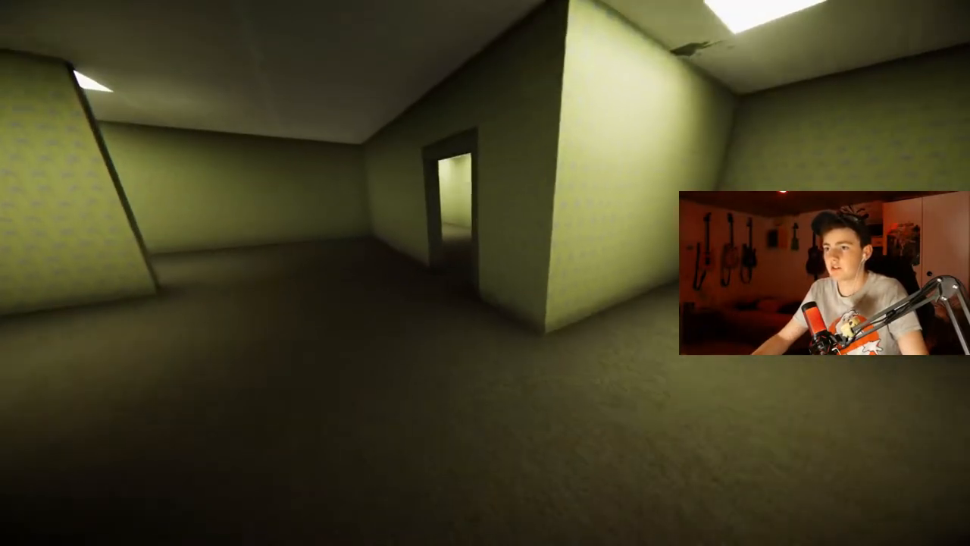
- Walk through the dark room into the next lit corridor, then pause the game
key(w)
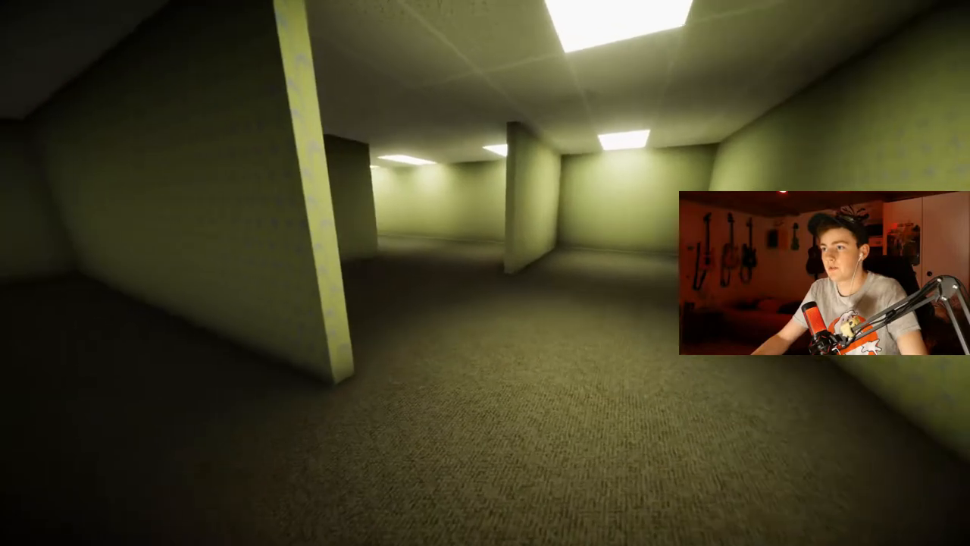
mouse_move(485, 273)
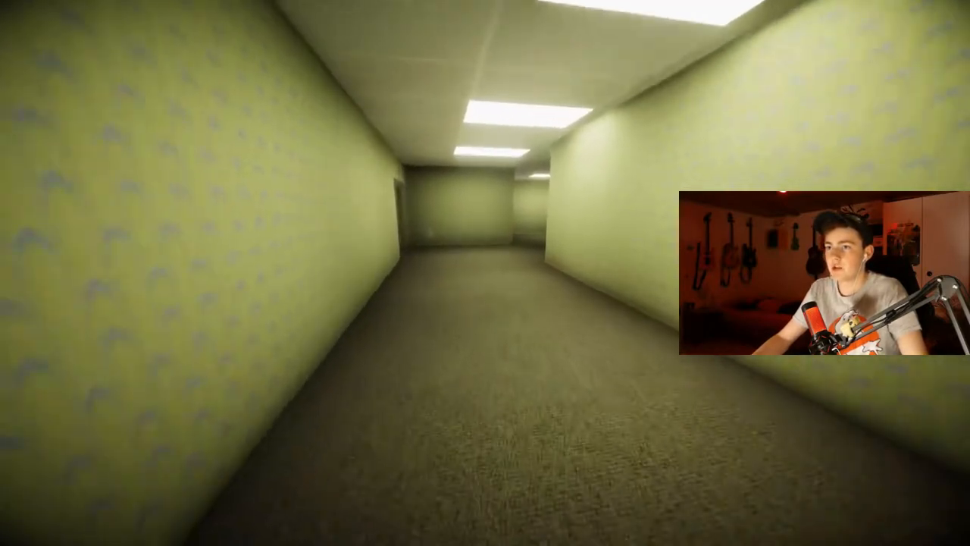
key(w)
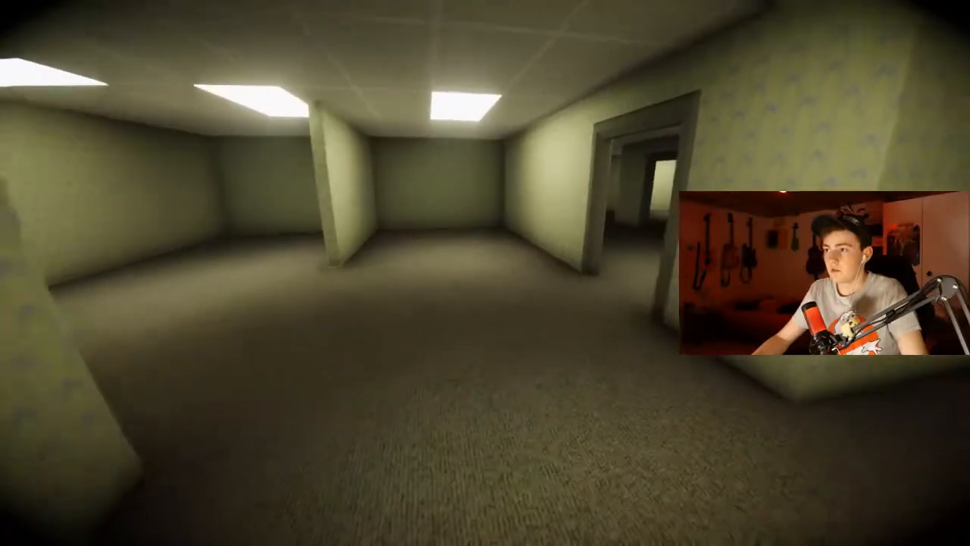
mouse_move(485, 273)
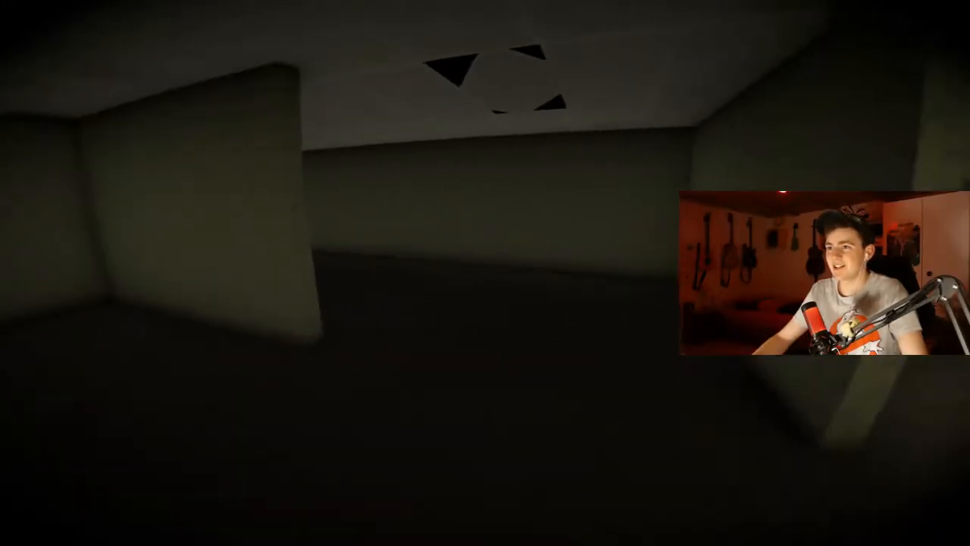
mouse_move(485, 273)
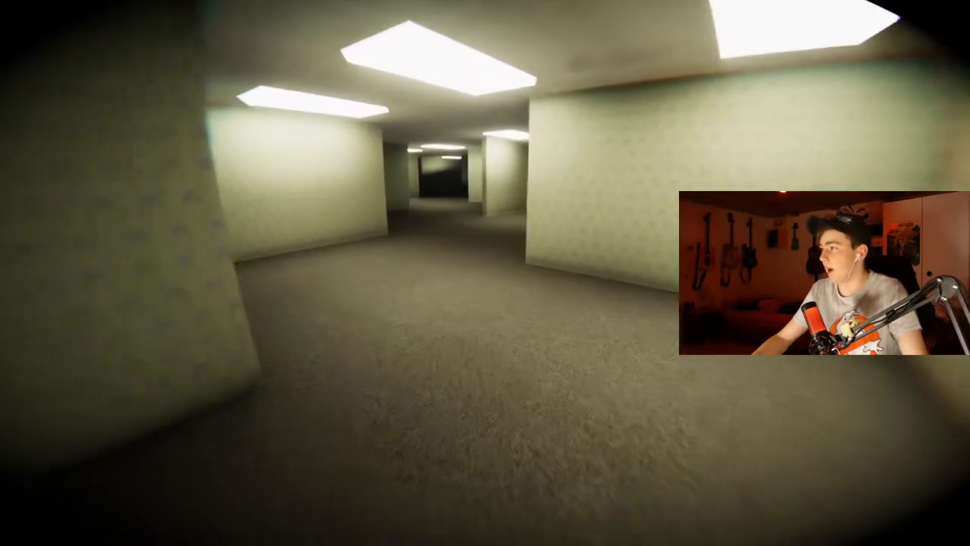
key(Escape)
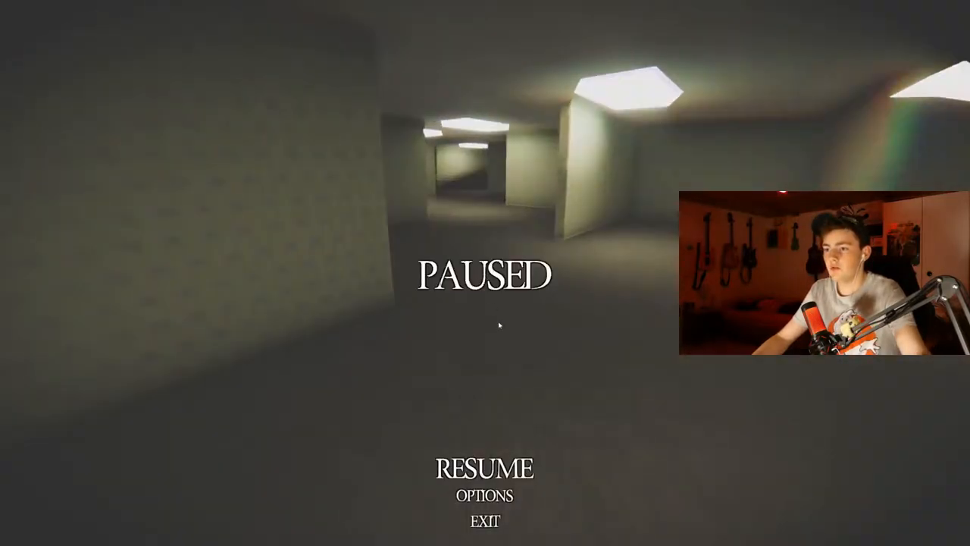
click(485, 495)
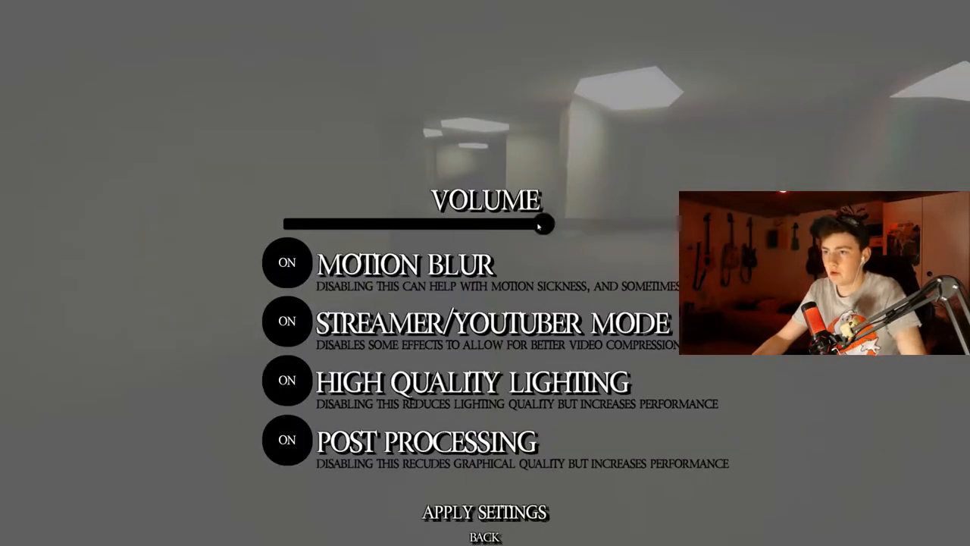
drag(543, 224, 491, 225)
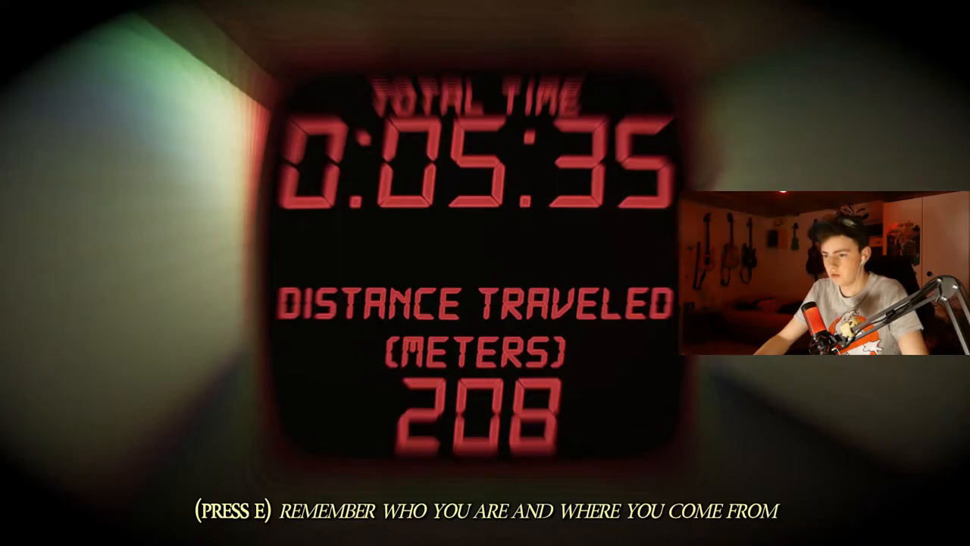
key(e)
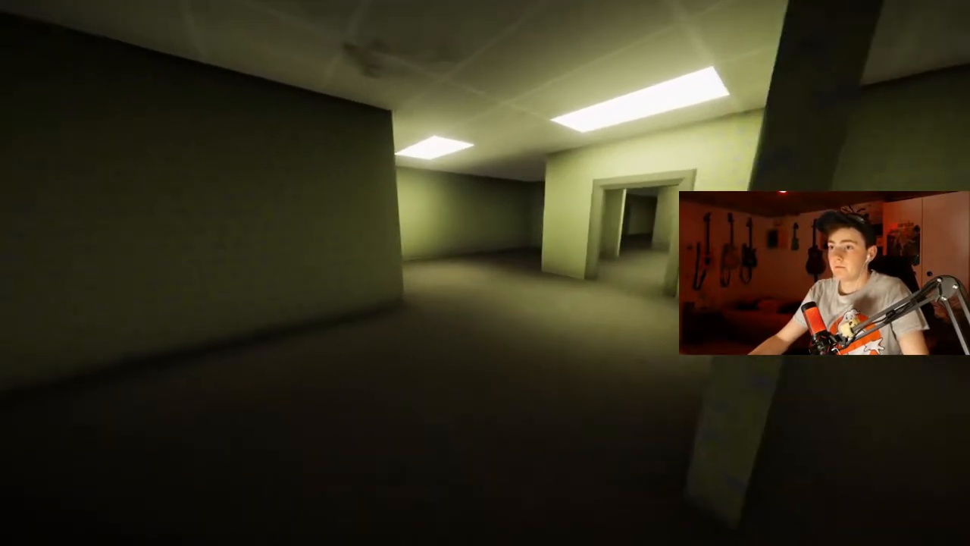
key(w)
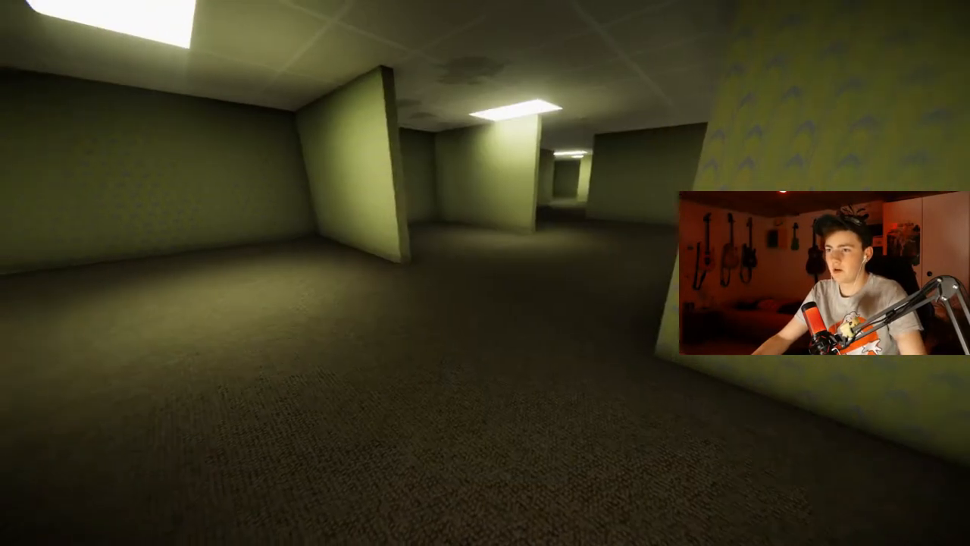
mouse_move(485, 272)
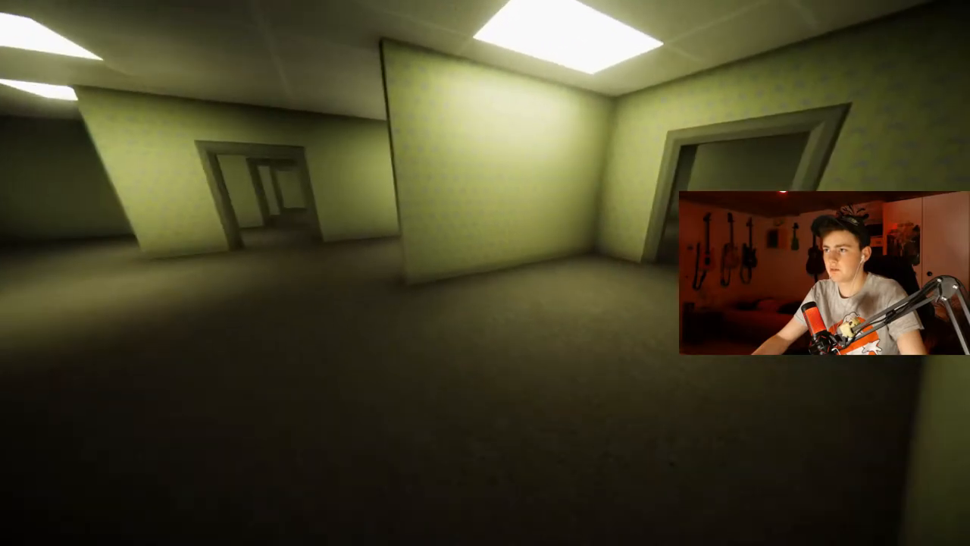
mouse_move(484, 272)
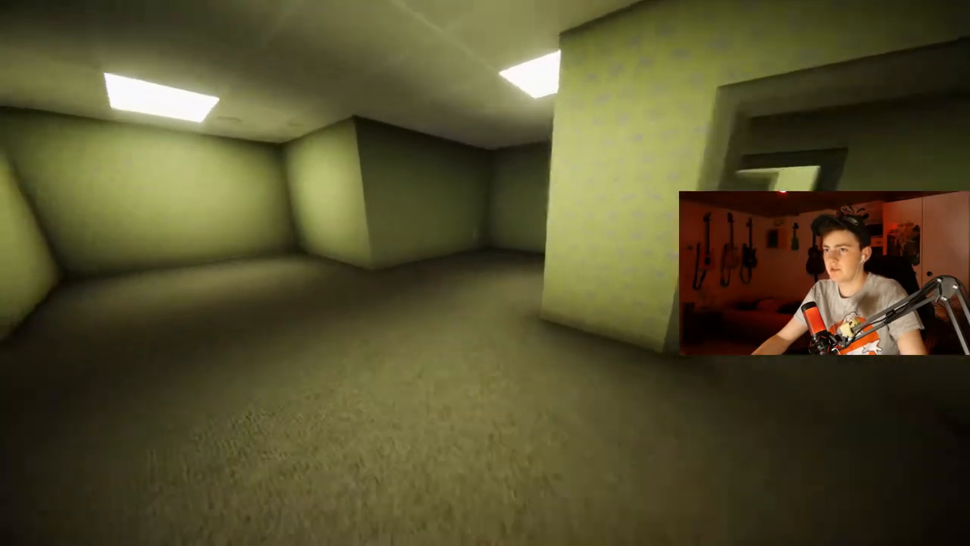
mouse_move(484, 272)
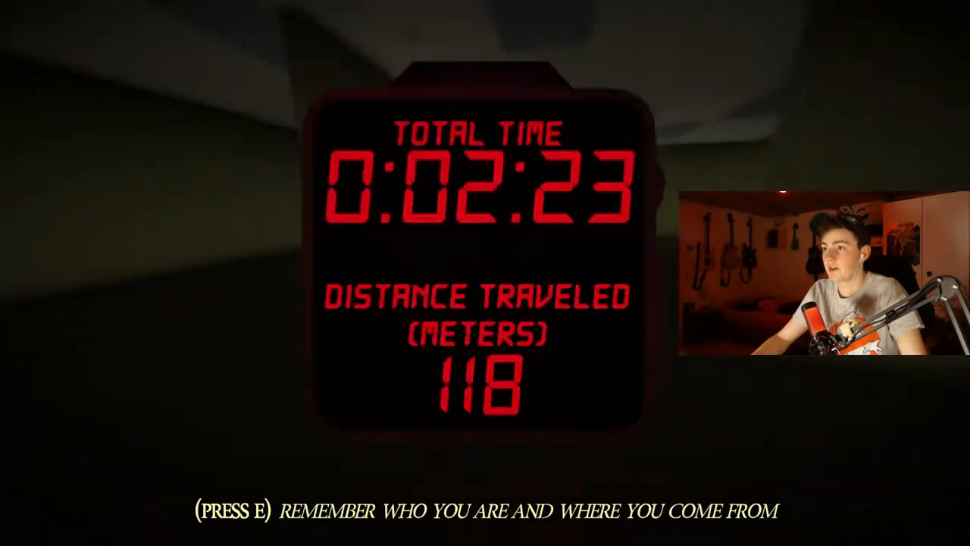
key(e)
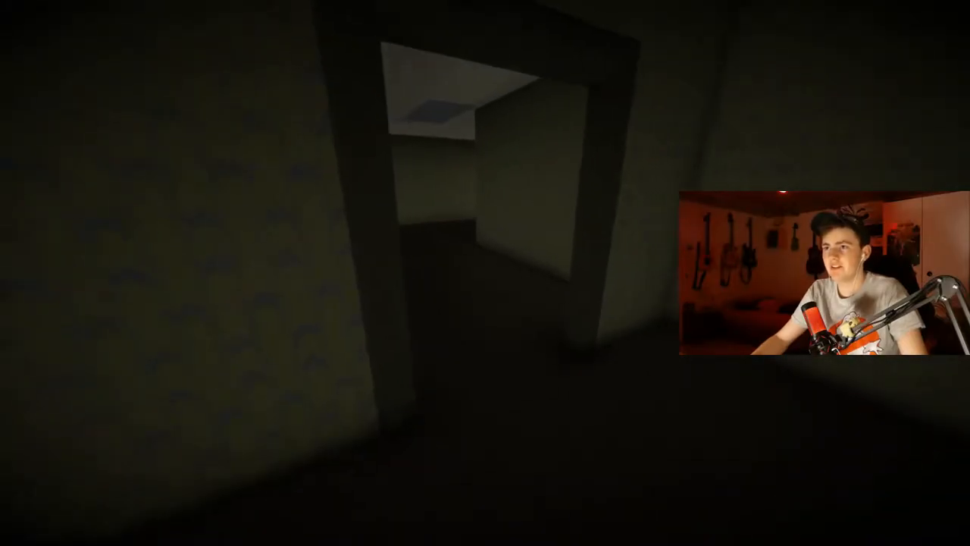
mouse_move(485, 273)
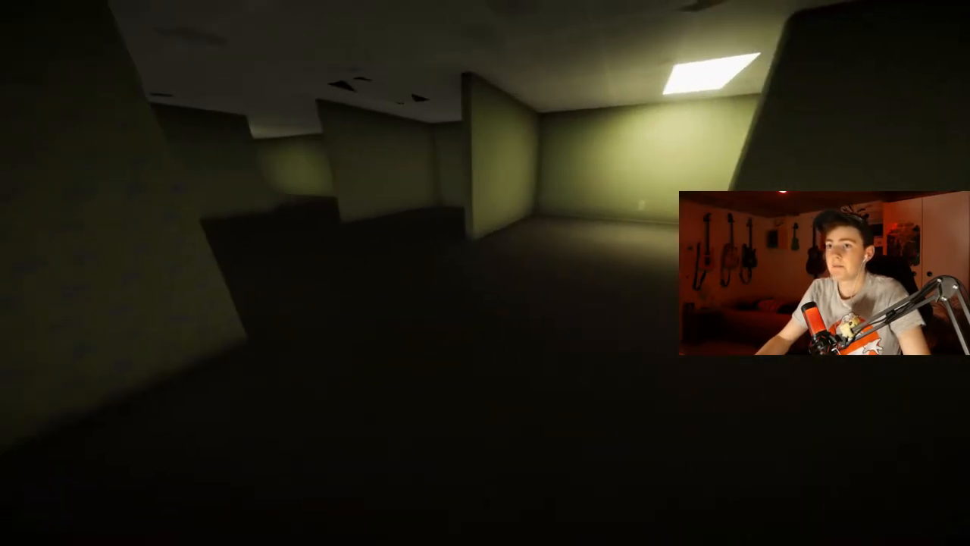
mouse_move(485, 273)
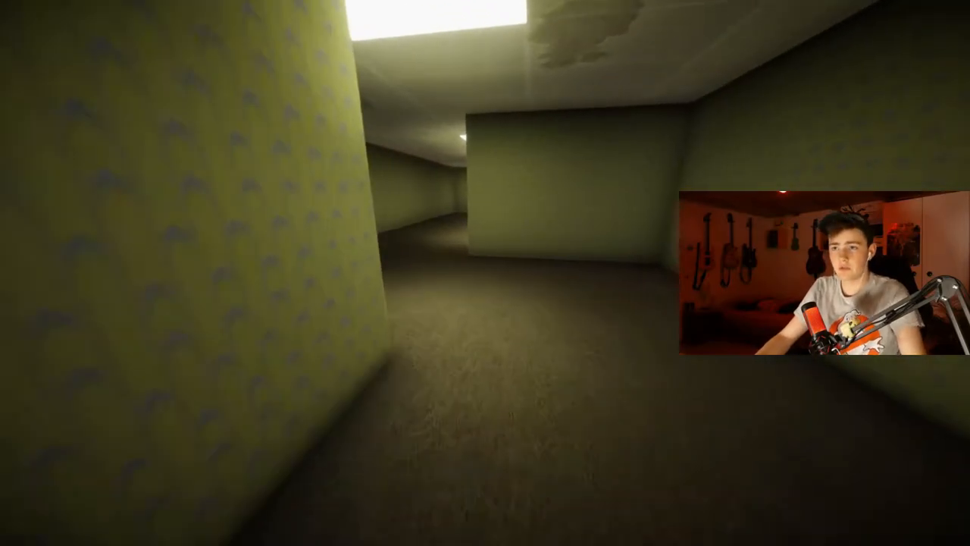
mouse_move(485, 273)
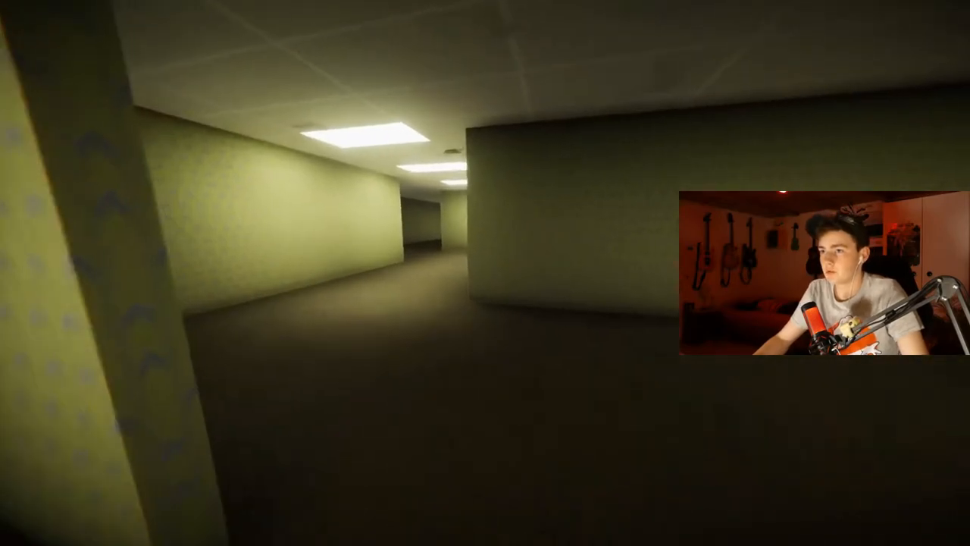
key(e)
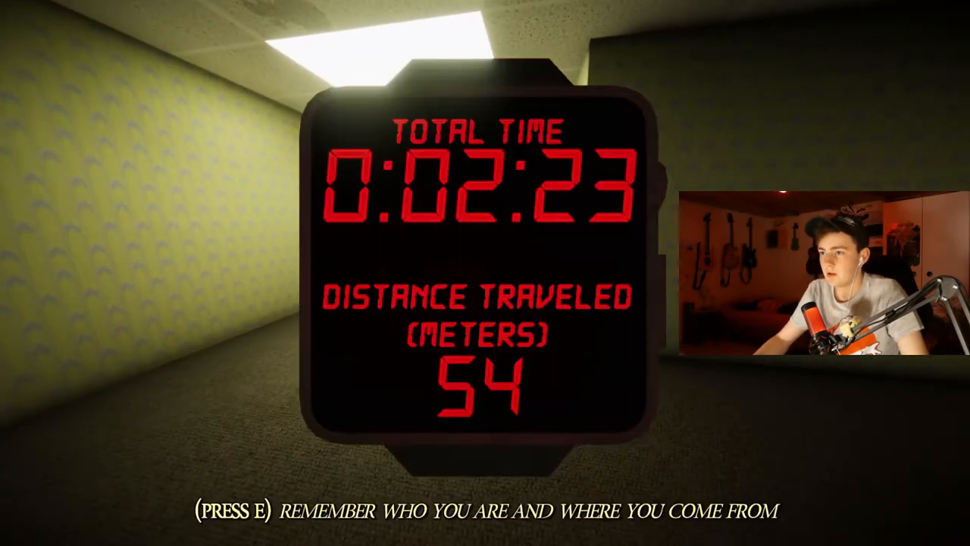
key(e)
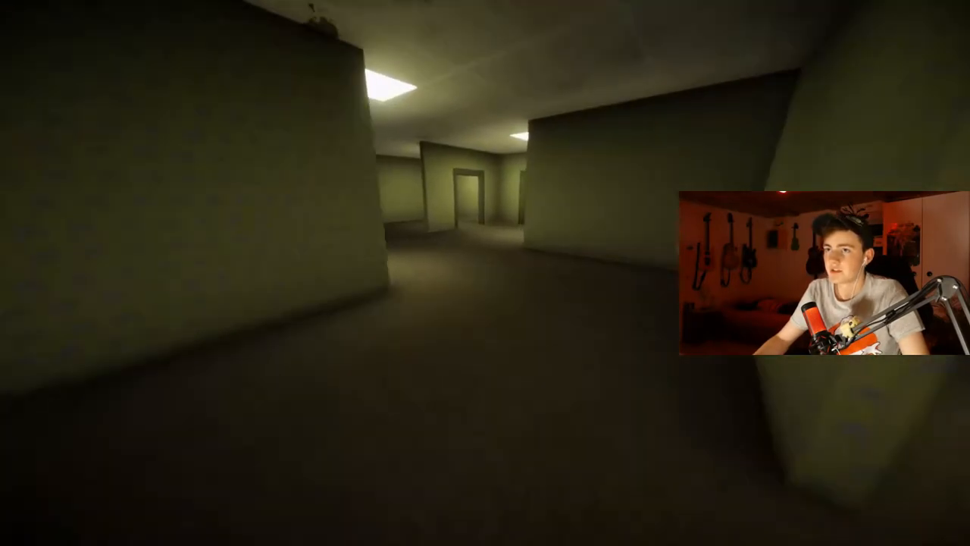
mouse_move(485, 273)
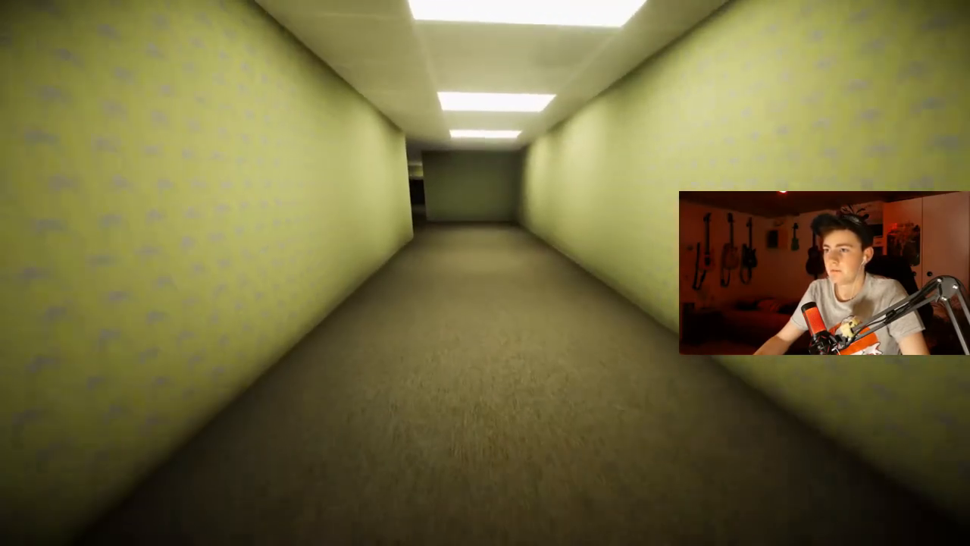
key(w)
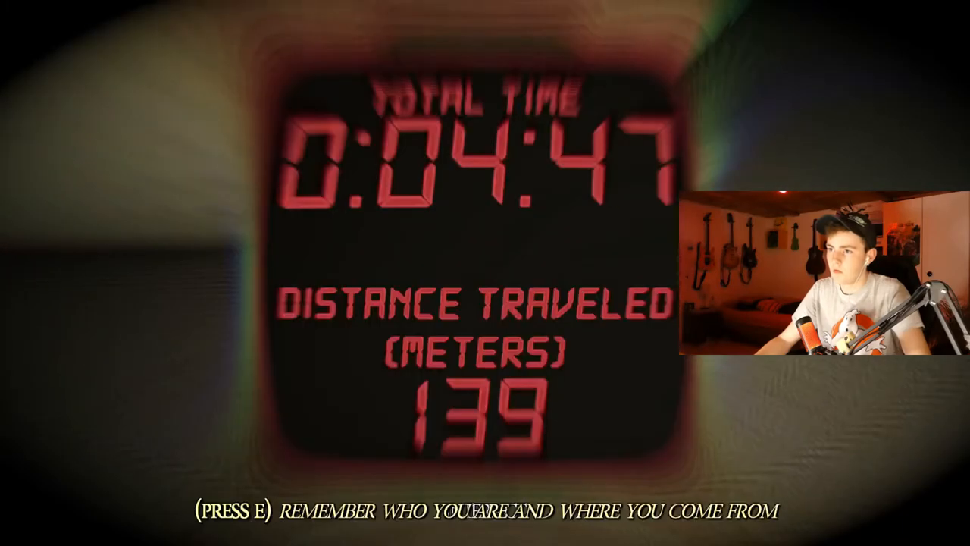
key(e)
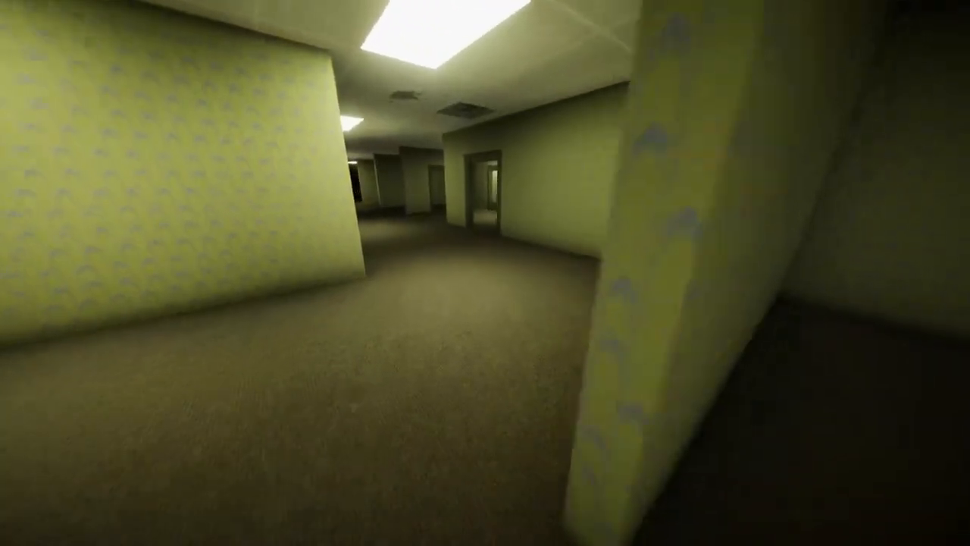
mouse_move(485, 273)
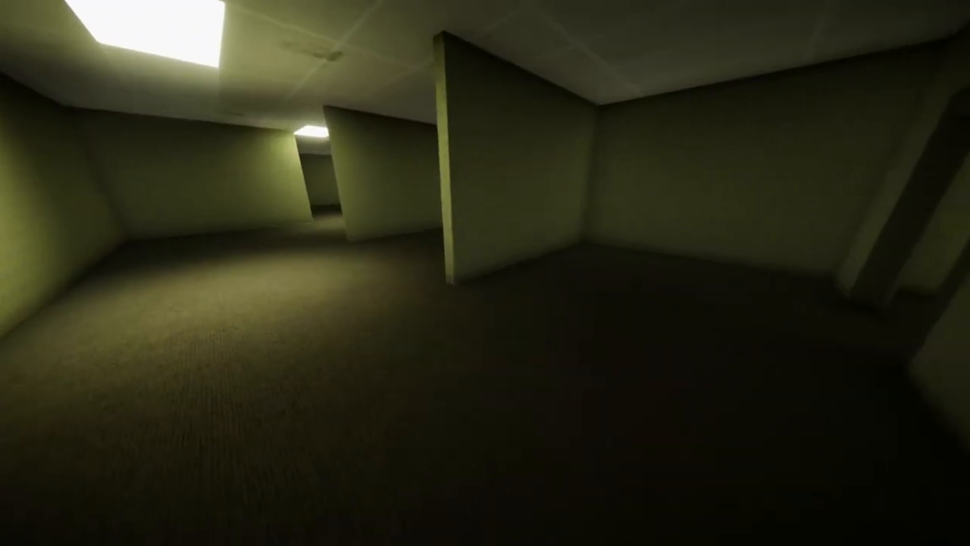